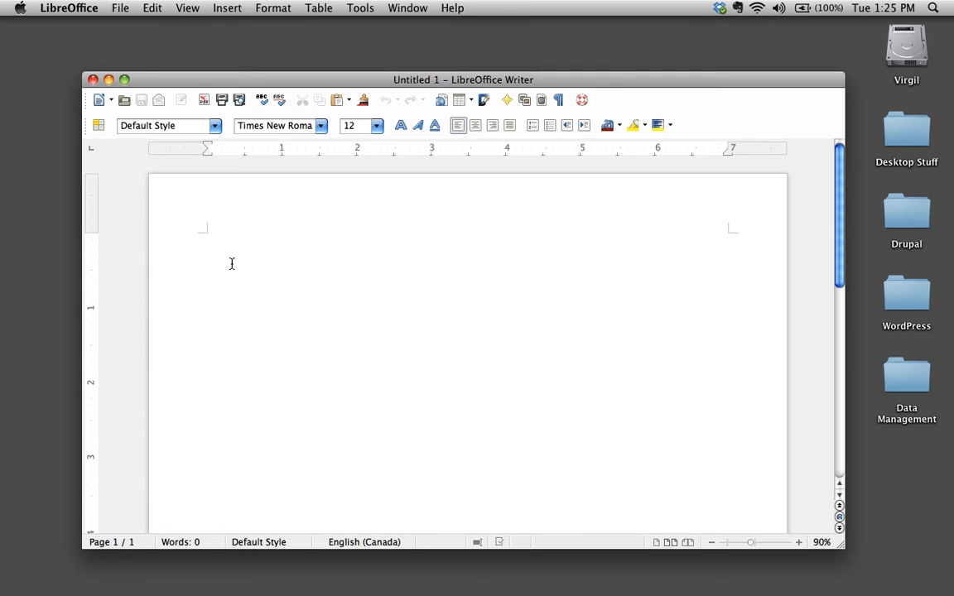
- Scroll the artist's biography page in Chrome to find the BIO text
{"action": "left_click", "coordinate": [207, 240]}
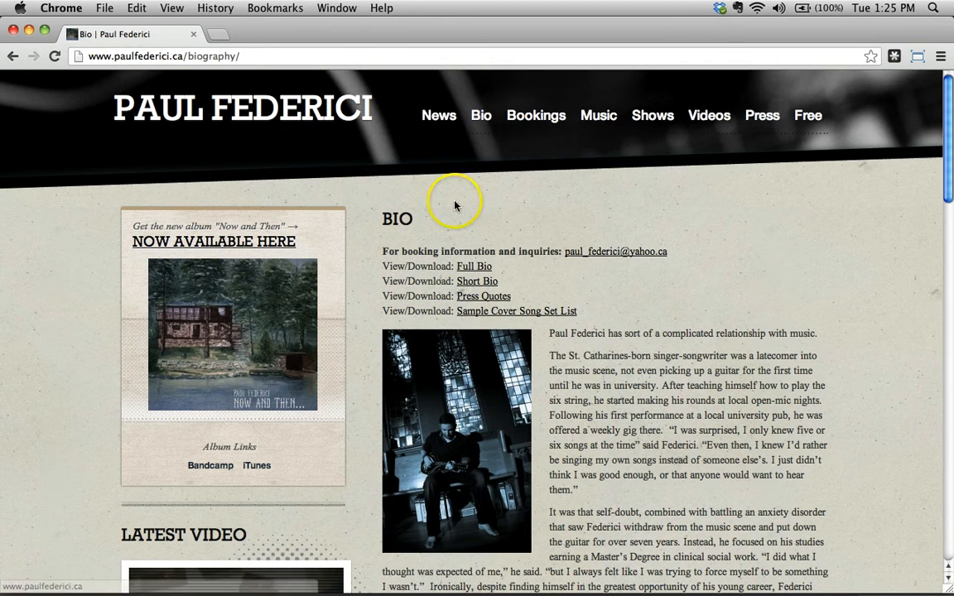
{"action": "mouse_move", "coordinate": [734, 400]}
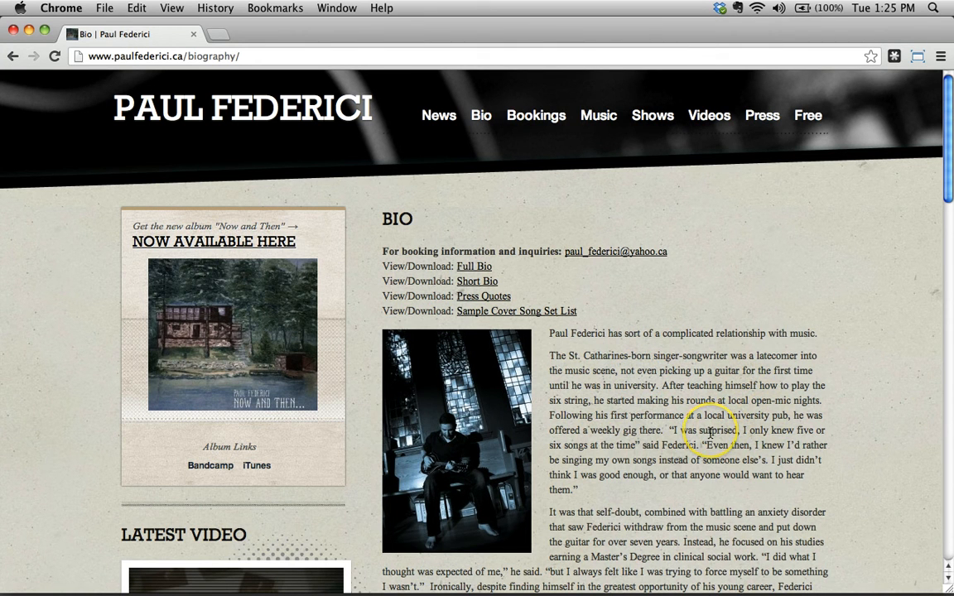
{"action": "mouse_move", "coordinate": [709, 431]}
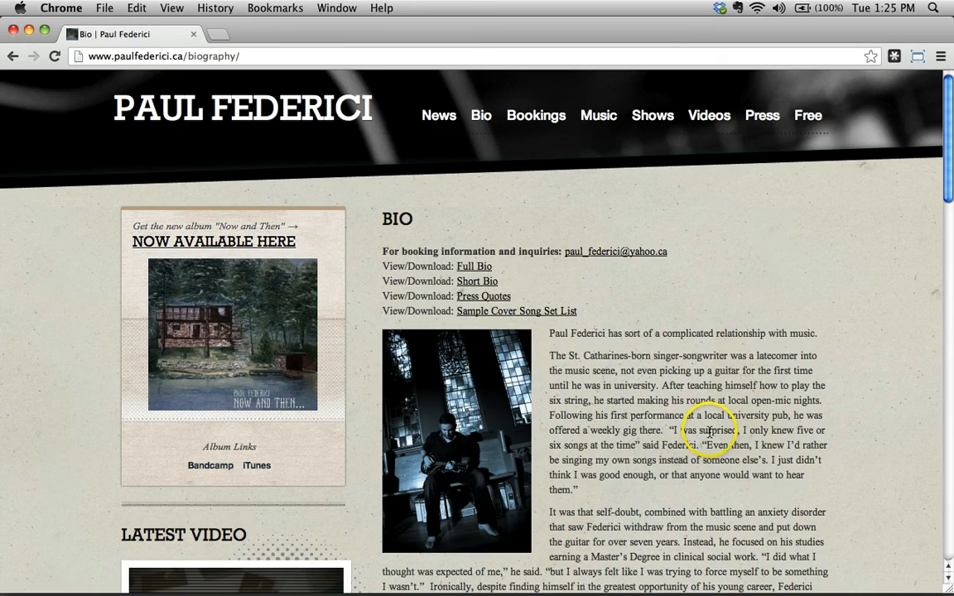
{"action": "scroll", "scroll_direction": "down", "scroll_amount": 3}
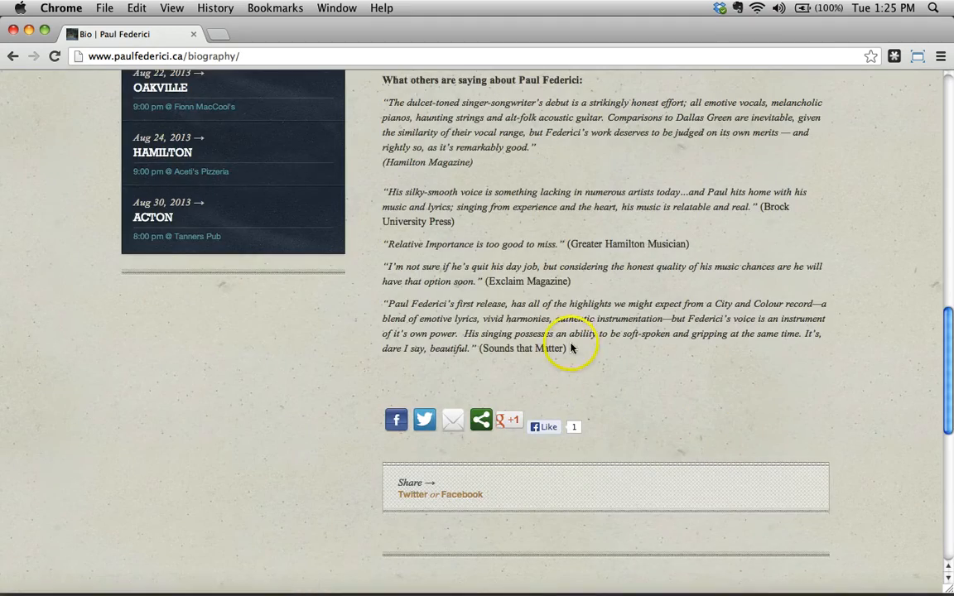
{"action": "scroll", "scroll_direction": "up", "scroll_amount": 3}
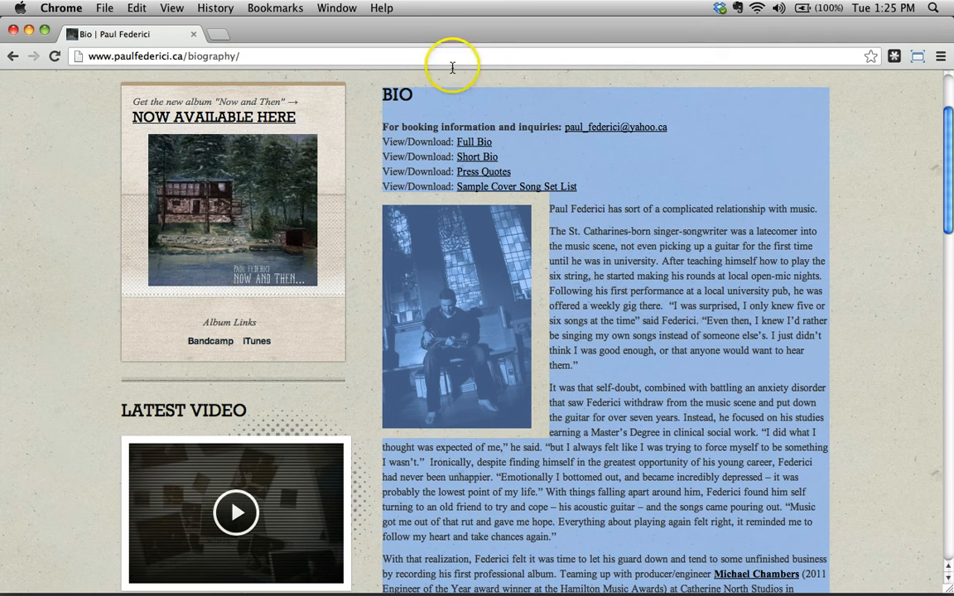
{"action": "mouse_move", "coordinate": [248, 94]}
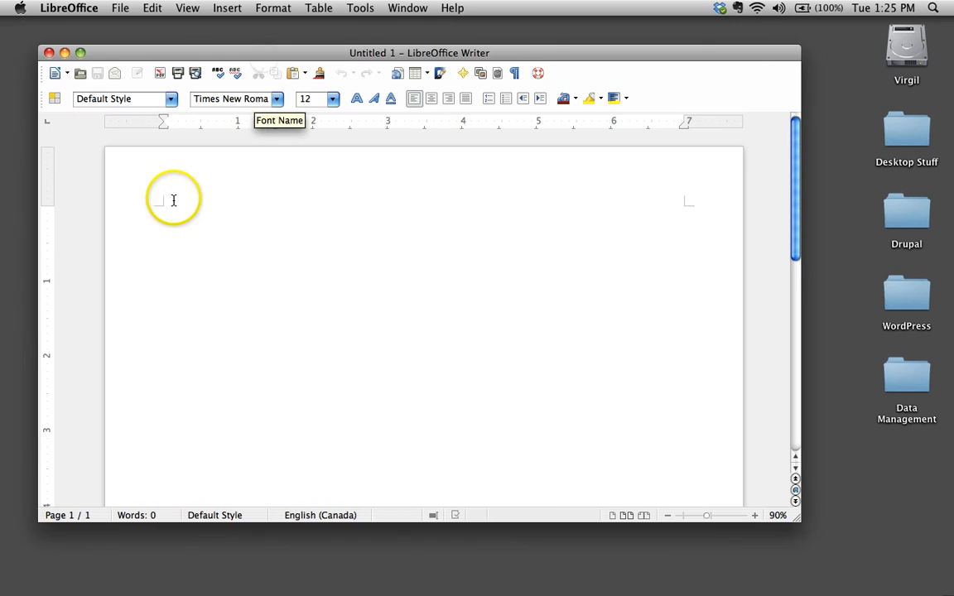
{"action": "mouse_move", "coordinate": [414, 371]}
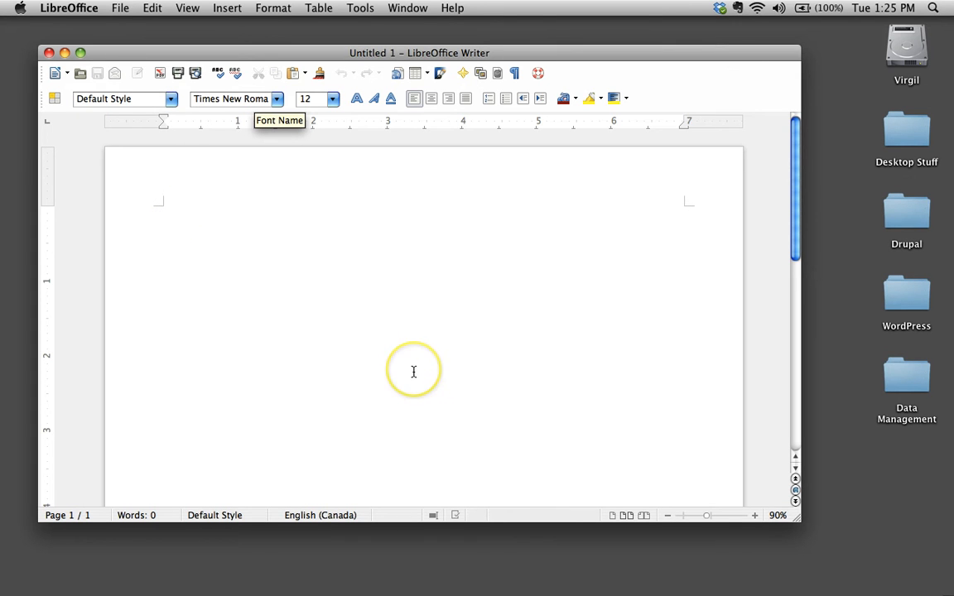
{"action": "mouse_move", "coordinate": [211, 264]}
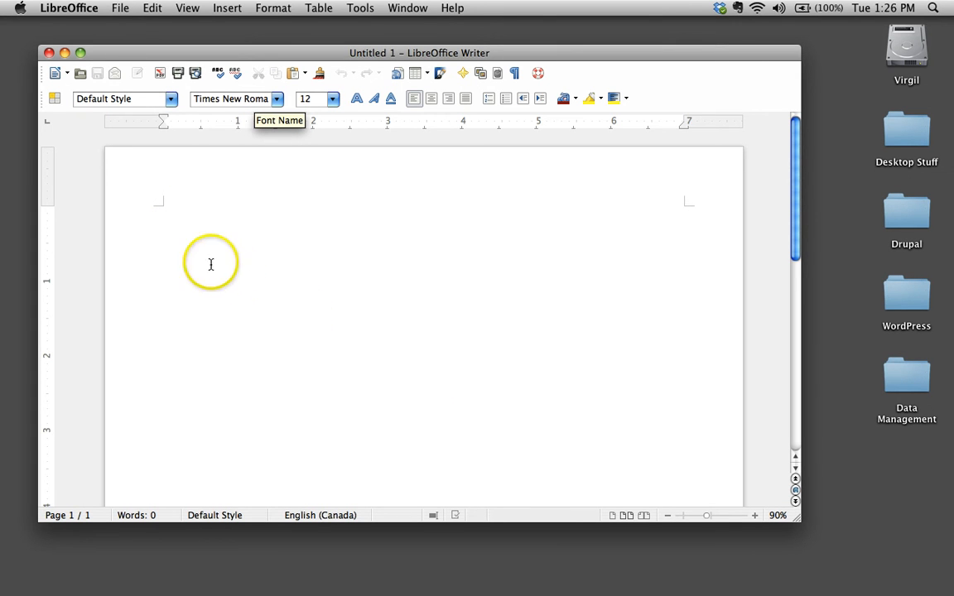
- Paste the copied biography with its formatting, photo and links via Edit > Paste
{"action": "left_click", "coordinate": [152, 7]}
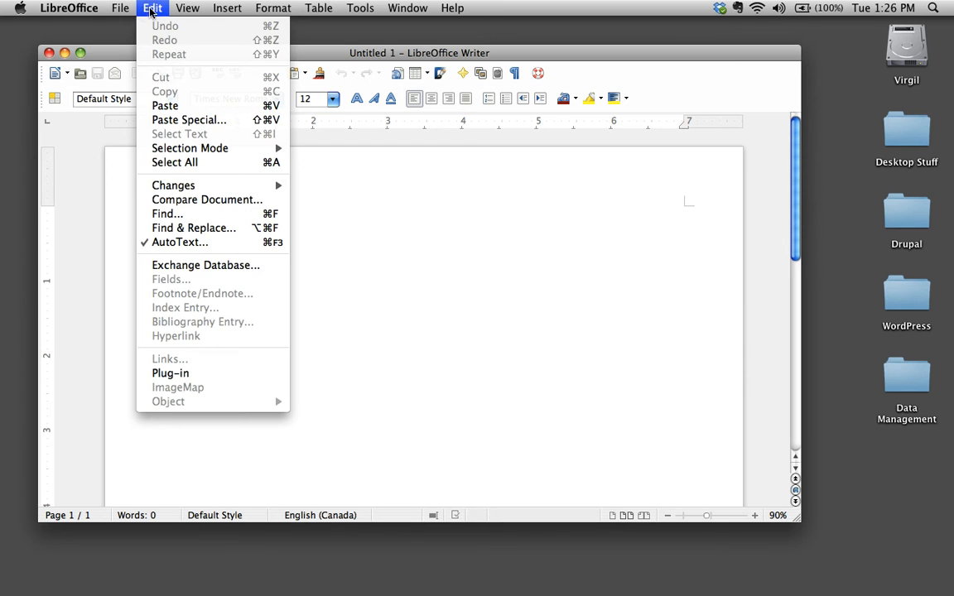
{"action": "mouse_move", "coordinate": [165, 105]}
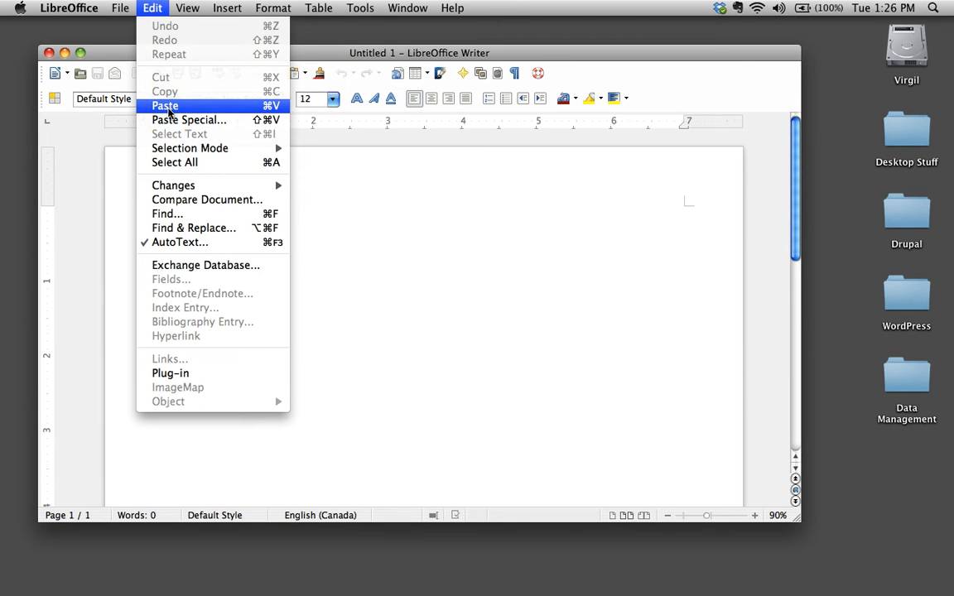
{"action": "left_click", "coordinate": [165, 105]}
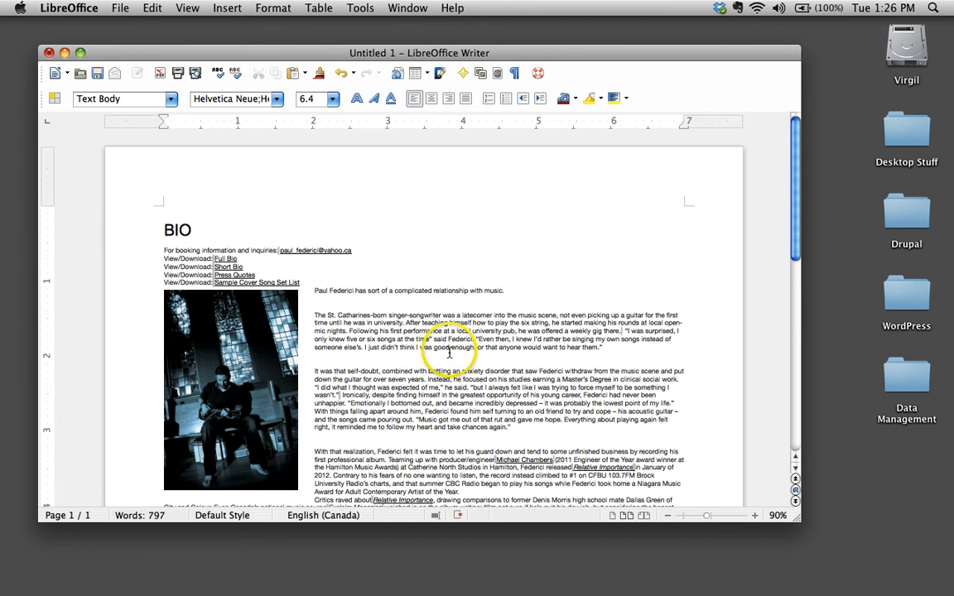
{"action": "scroll", "scroll_direction": "down", "scroll_amount": 3}
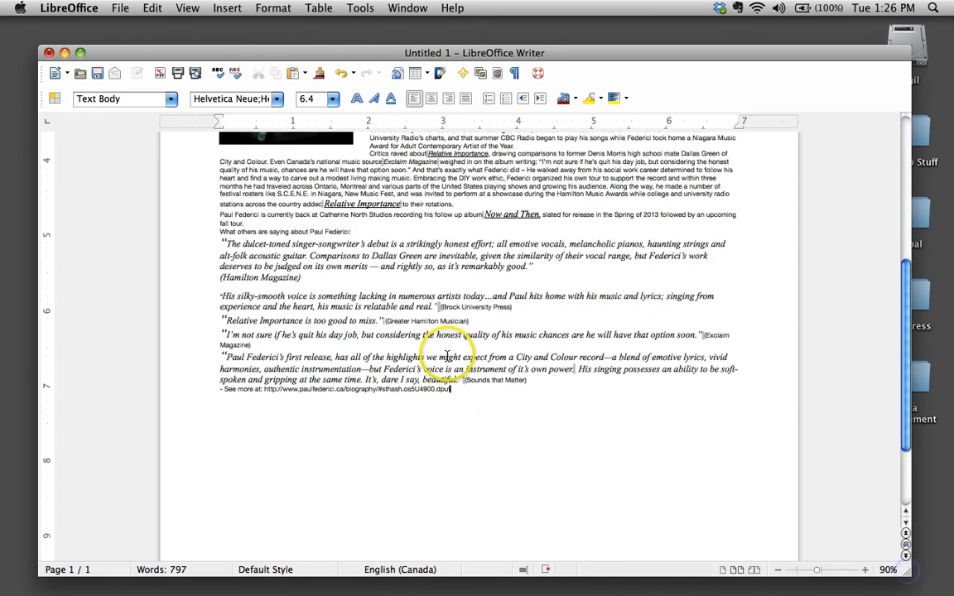
{"action": "scroll", "scroll_direction": "down", "scroll_amount": 3}
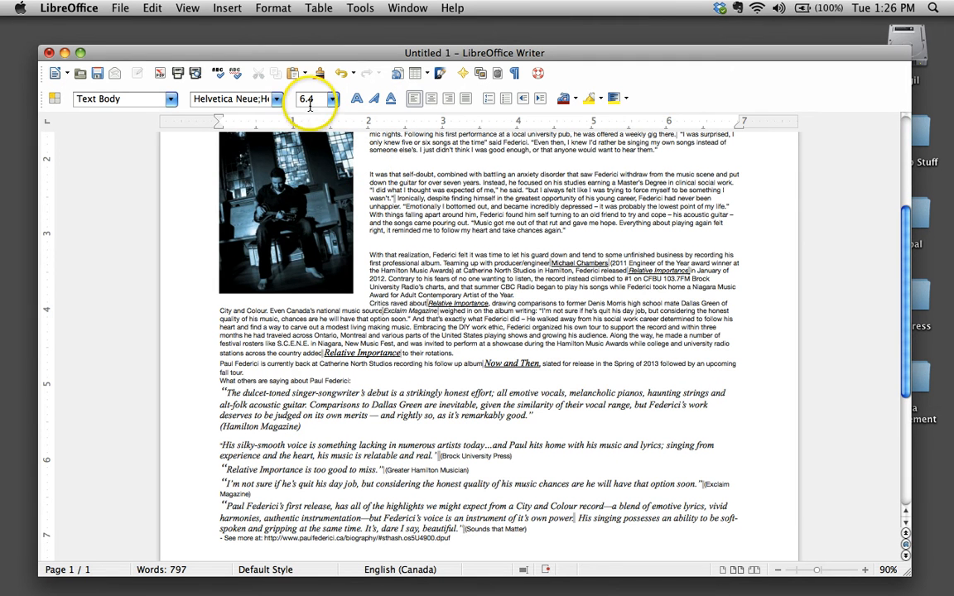
{"action": "mouse_move", "coordinate": [453, 418]}
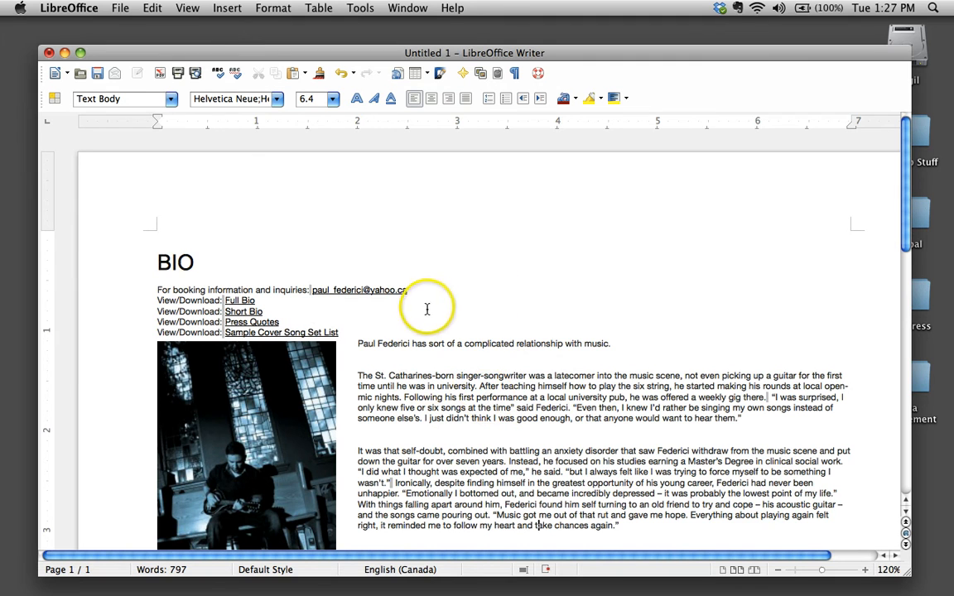
{"action": "mouse_move", "coordinate": [208, 272]}
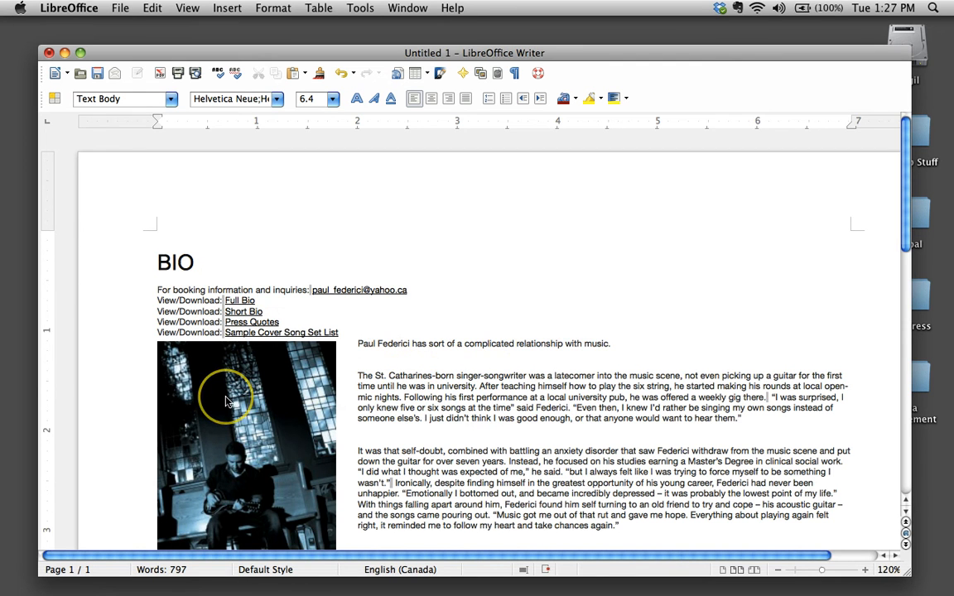
{"action": "mouse_move", "coordinate": [313, 380]}
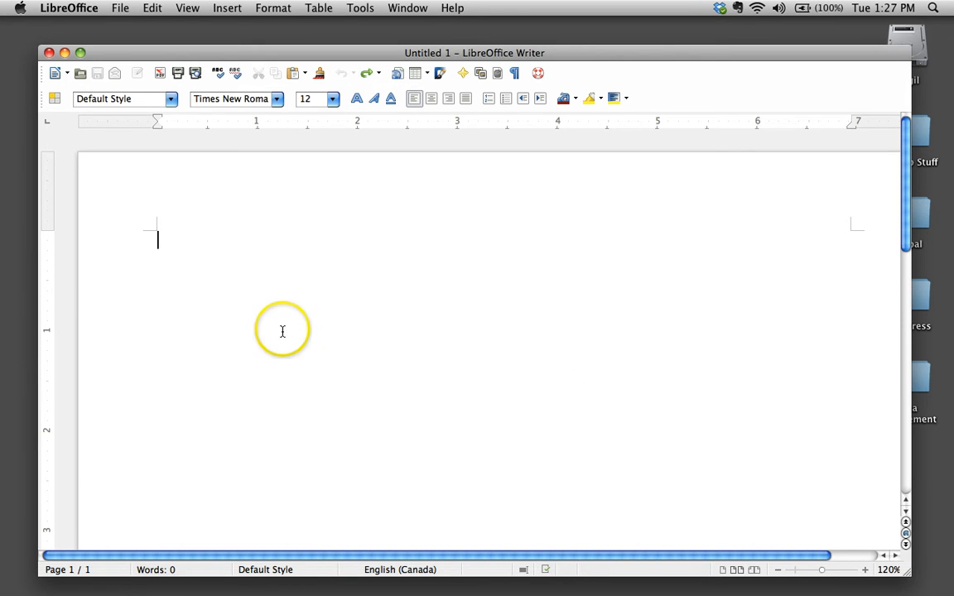
{"action": "mouse_move", "coordinate": [281, 196]}
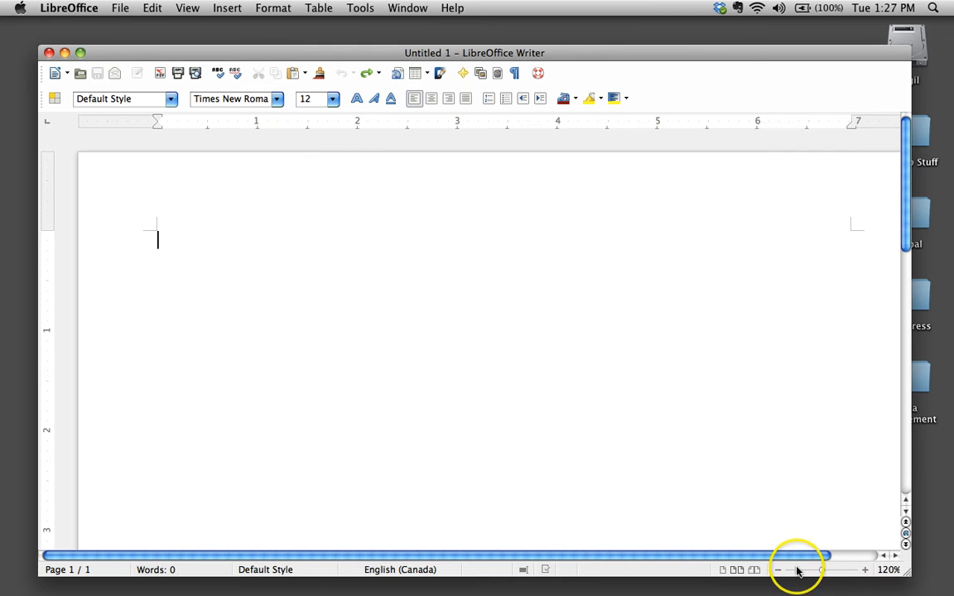
- Undo the formatted biography paste, leaving a blank page
{"action": "left_click", "coordinate": [778, 569]}
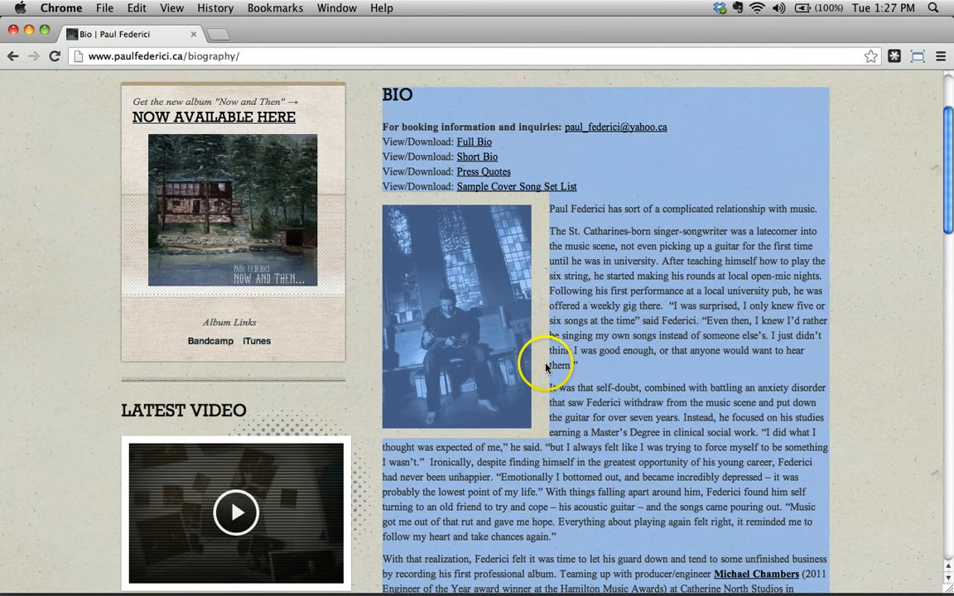
{"action": "mouse_move", "coordinate": [674, 371]}
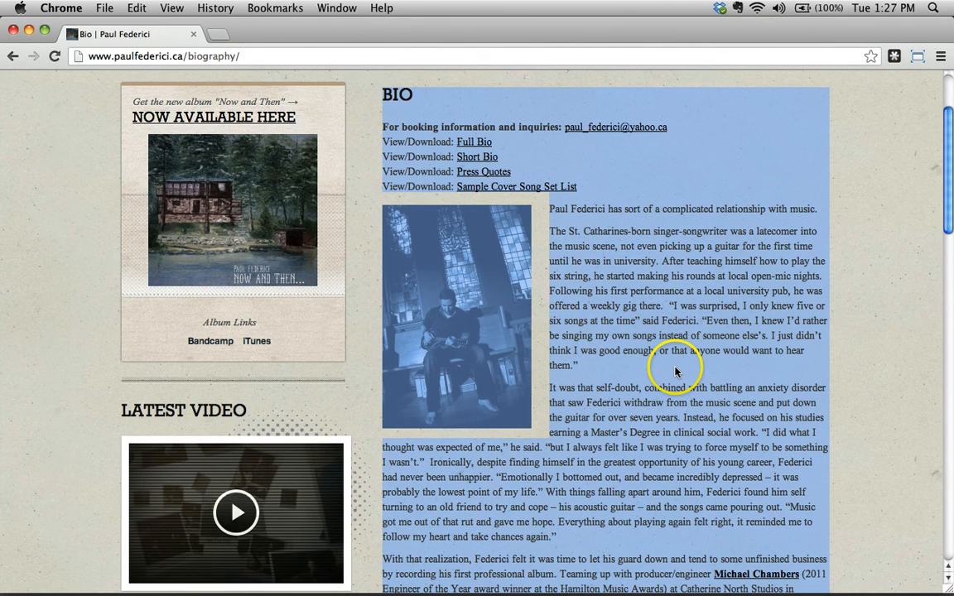
{"action": "mouse_move", "coordinate": [467, 89]}
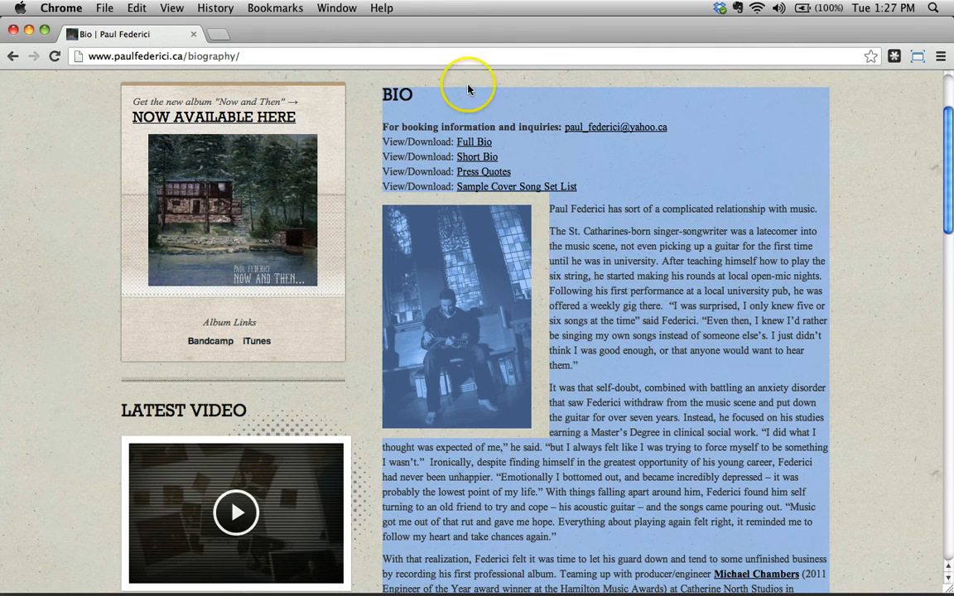
{"action": "mouse_move", "coordinate": [236, 21]}
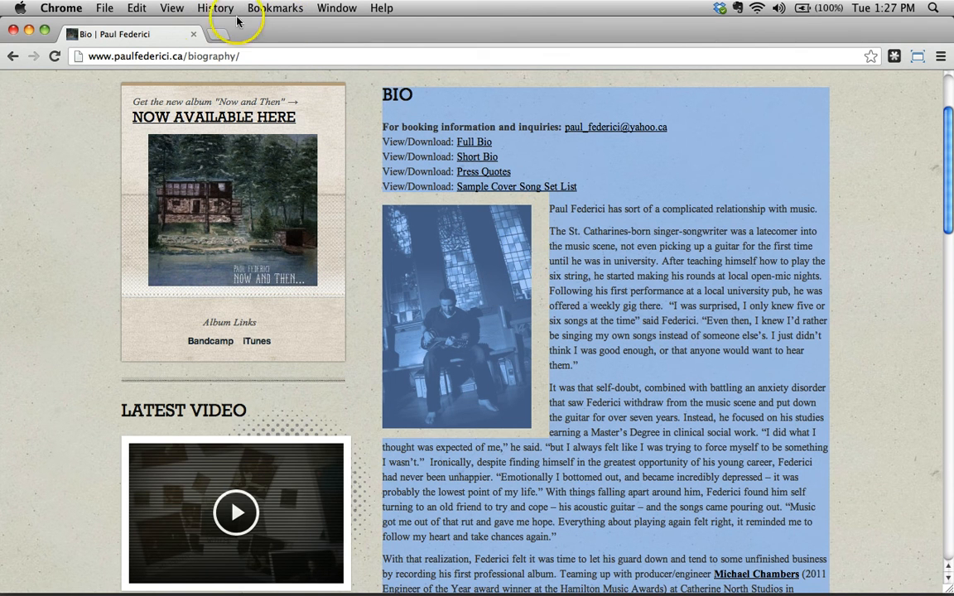
- Copy the selected biography via Chrome's Edit > Copy and Cmd+Tab toward LibreOffice
{"action": "left_click", "coordinate": [137, 7]}
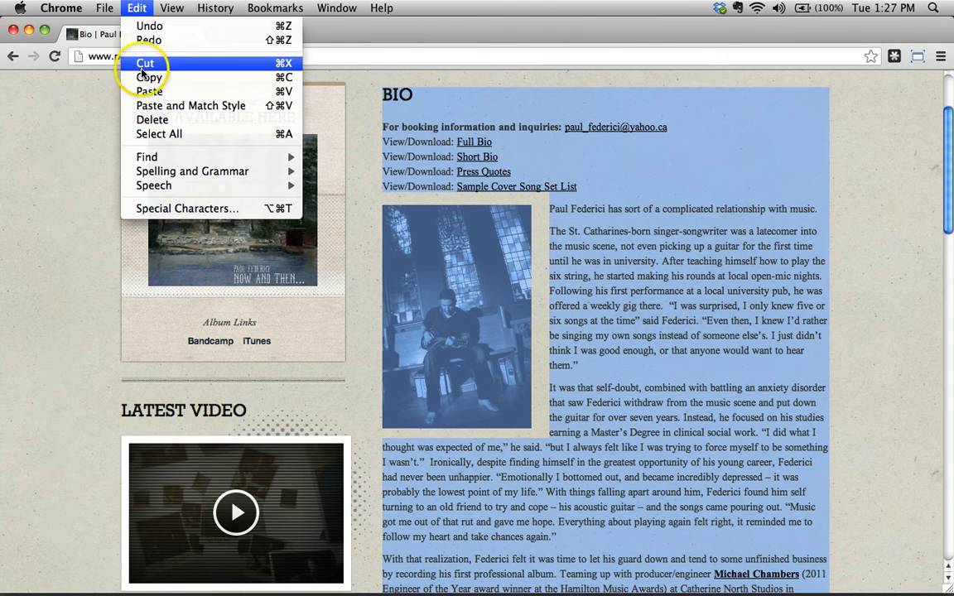
{"action": "left_click", "coordinate": [594, 335]}
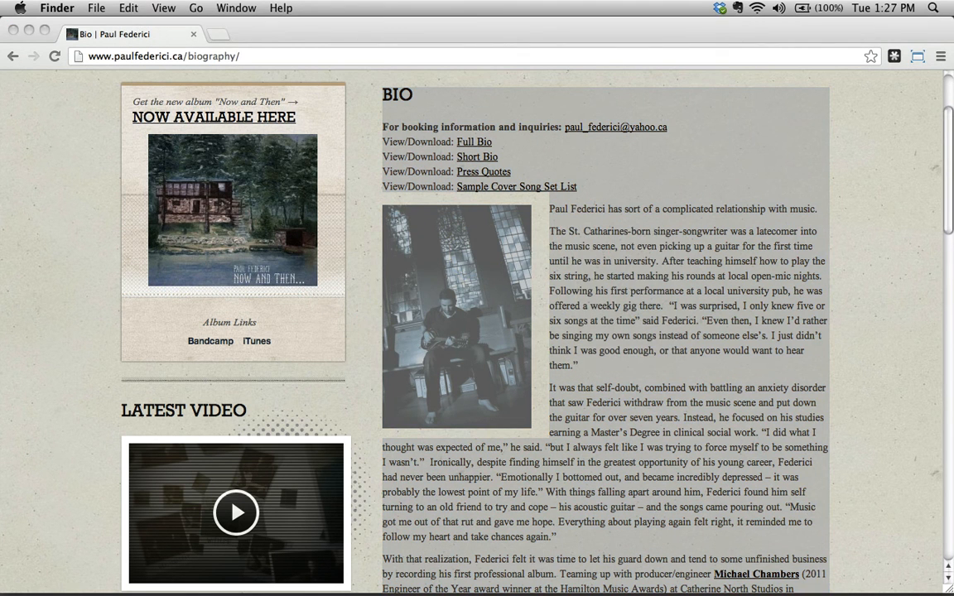
{"action": "key", "text": "cmd+tab"}
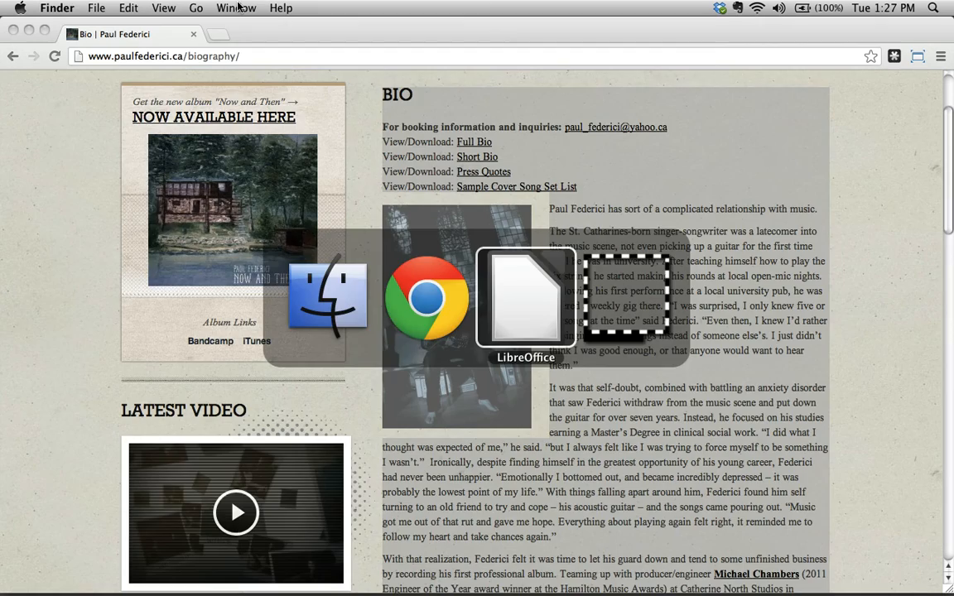
- Bring the blank untitled LibreOffice Writer document back to the front
{"action": "left_click", "coordinate": [525, 298]}
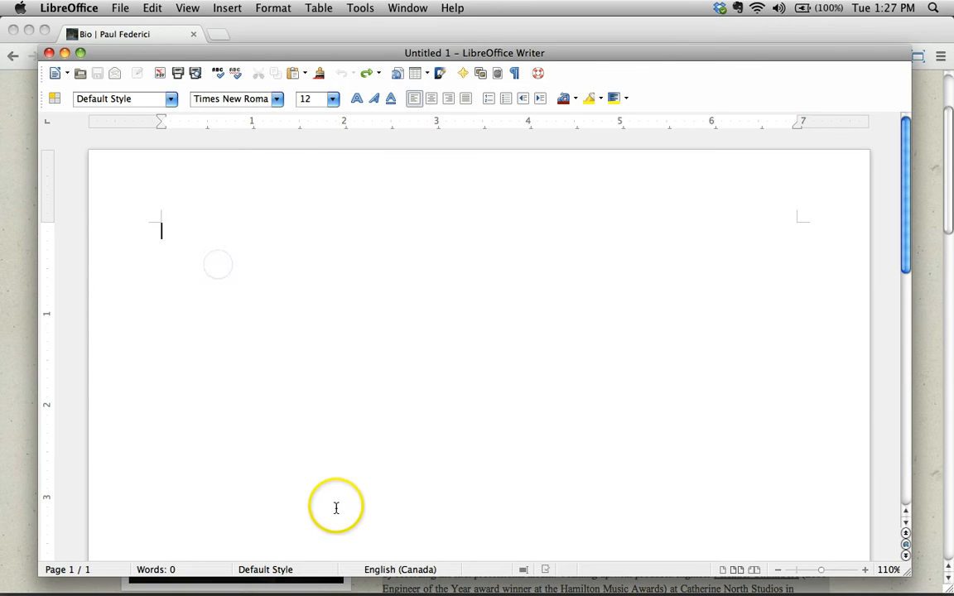
{"action": "mouse_move", "coordinate": [272, 530]}
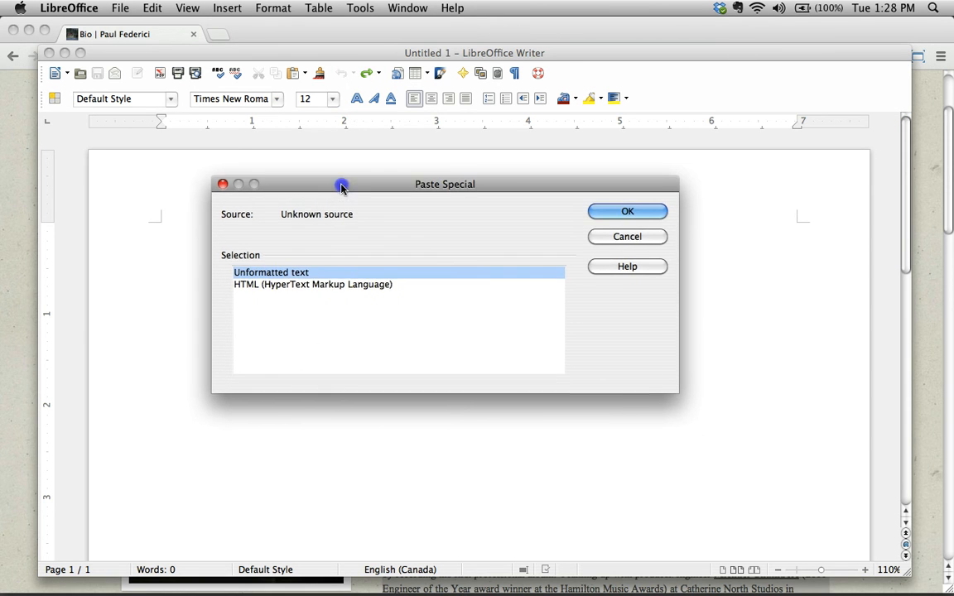
- Paste the biography as Unformatted text from Paste Special, without photo or links
{"action": "left_click_drag", "start_coordinate": [342, 184], "coordinate": [513, 177]}
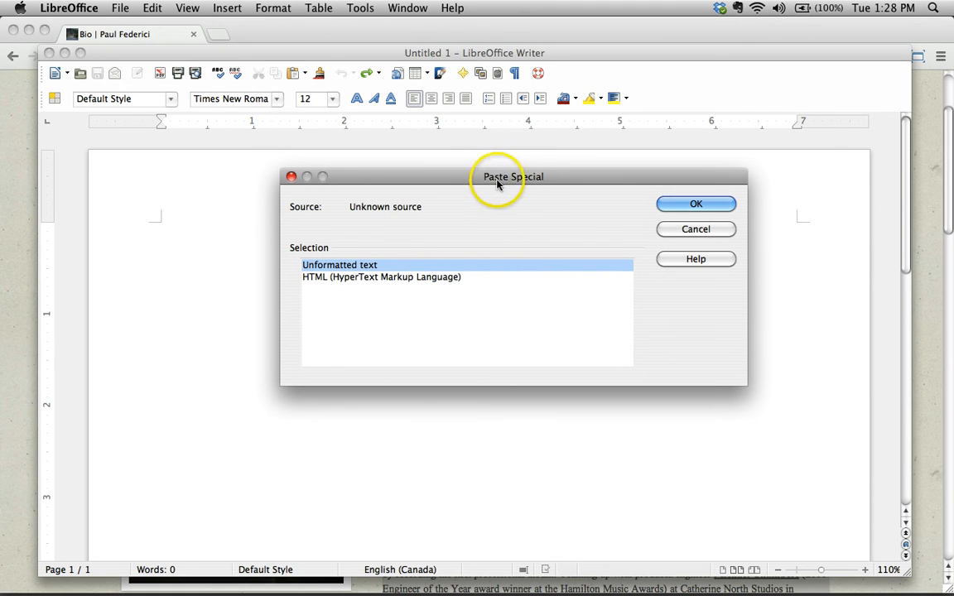
{"action": "mouse_move", "coordinate": [321, 252]}
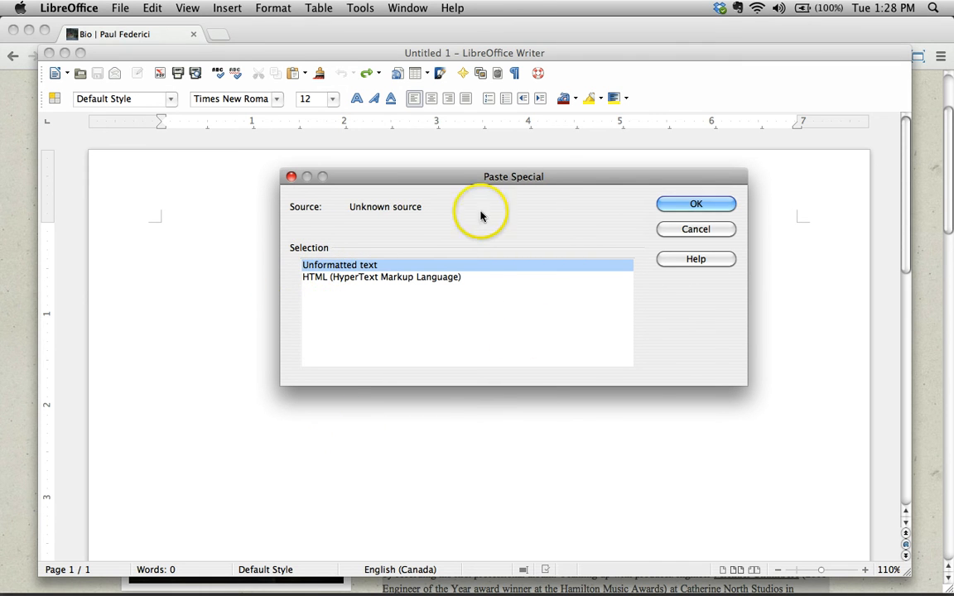
{"action": "left_click", "coordinate": [695, 204]}
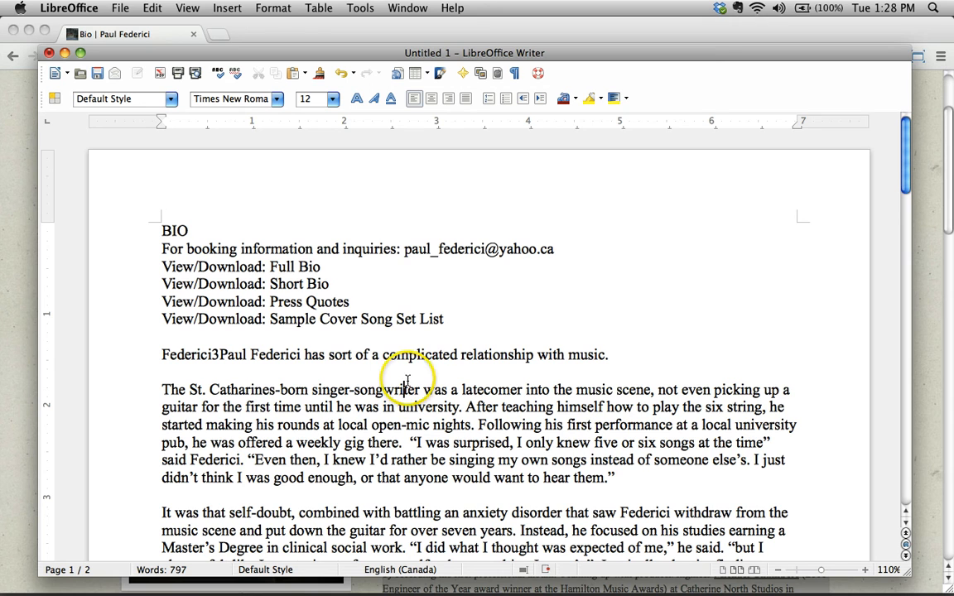
{"action": "mouse_move", "coordinate": [537, 380]}
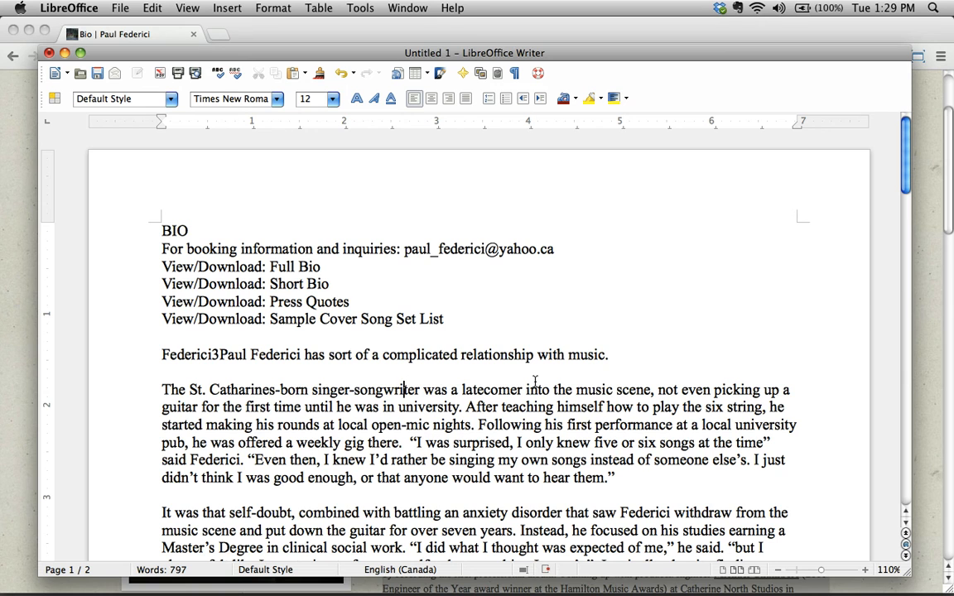
{"action": "mouse_move", "coordinate": [534, 381]}
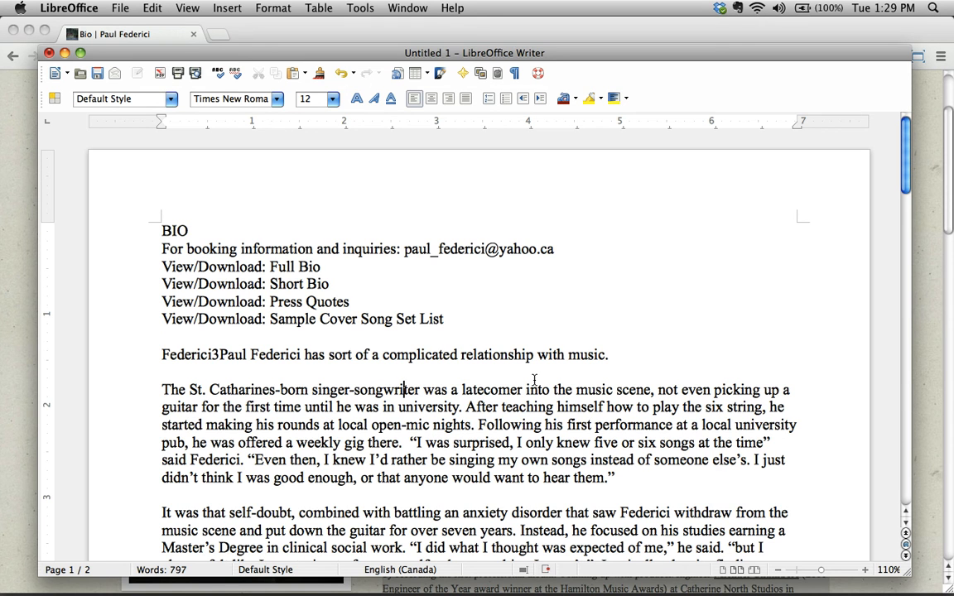